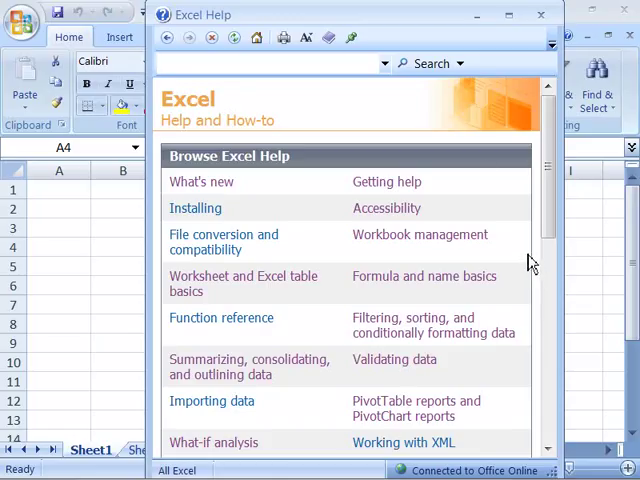
mouse_move(238, 188)
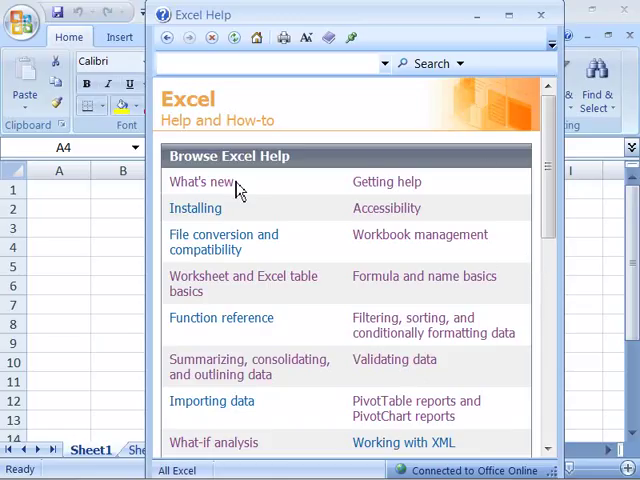
mouse_move(416, 408)
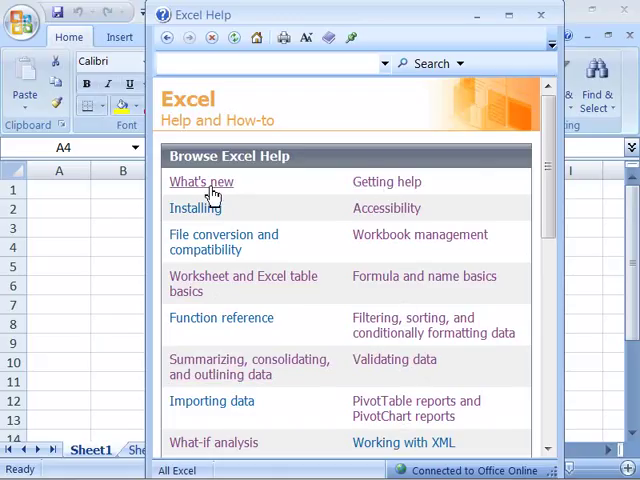
mouse_move(540, 264)
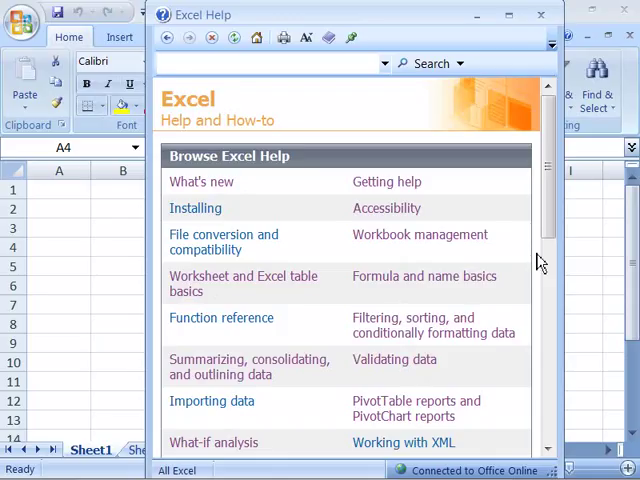
mouse_move(536, 308)
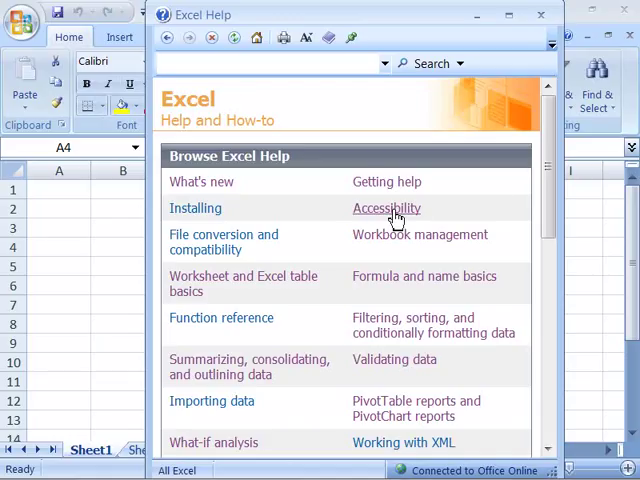
mouse_move(436, 214)
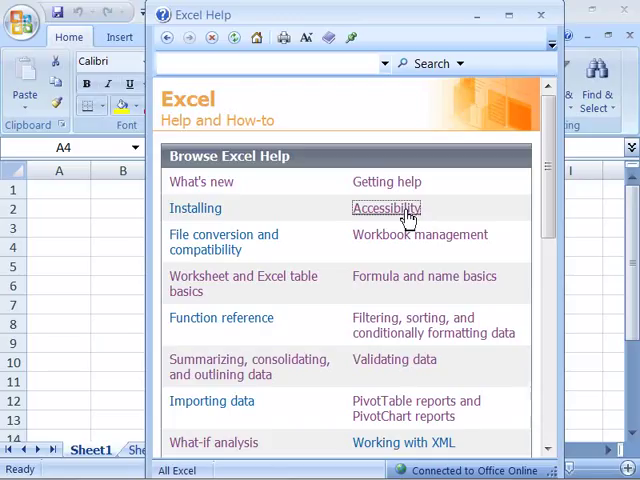
- Open the Accessibility topic's 'Ribbon, Help, and other Microsoft Office keyboard shortcuts' article and read down it
left_click(384, 208)
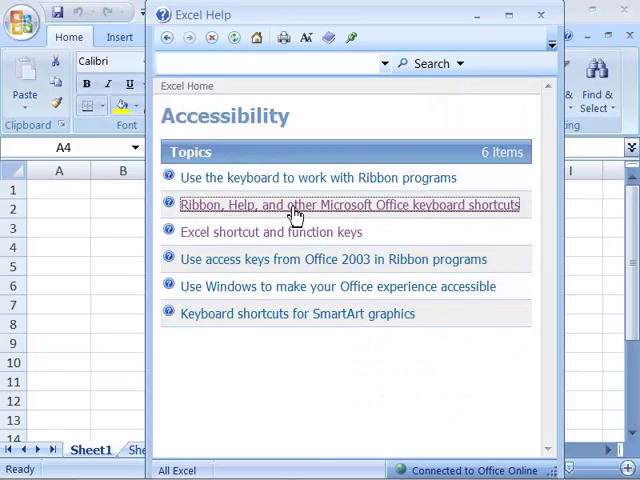
left_click(350, 204)
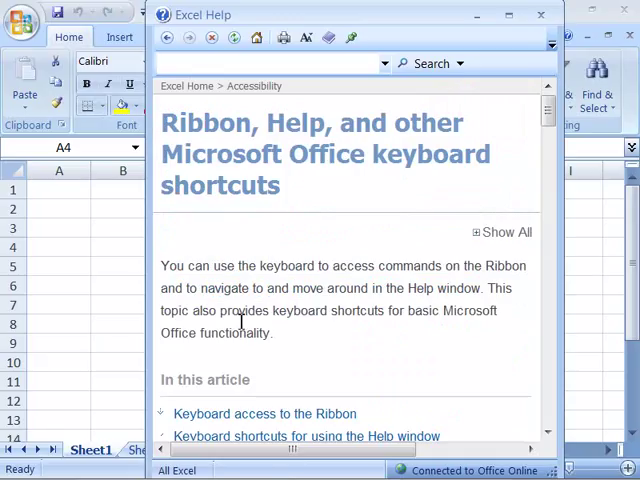
mouse_move(464, 288)
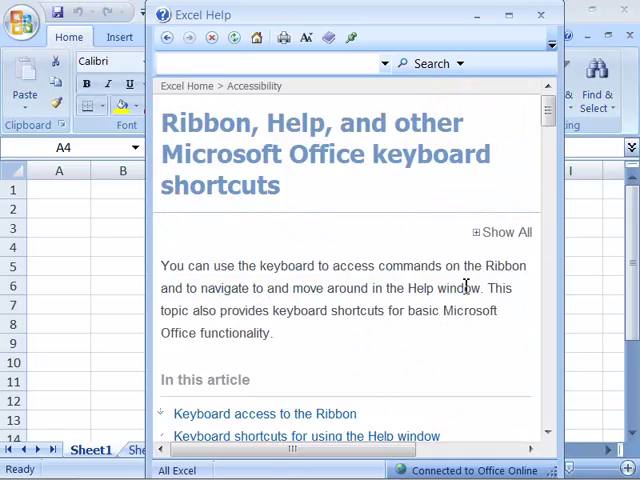
scroll("down", 3)
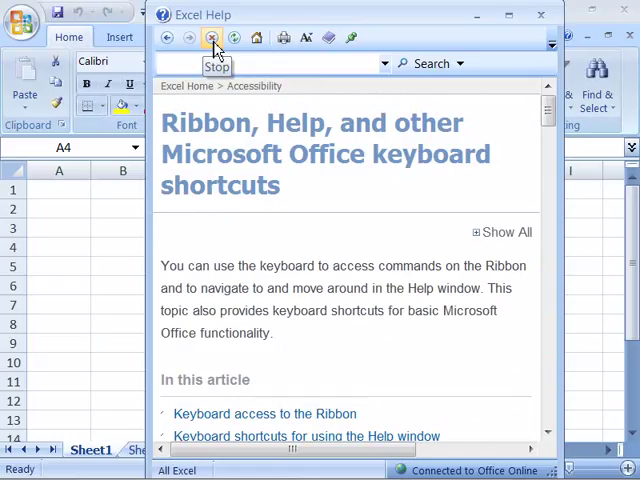
mouse_move(236, 38)
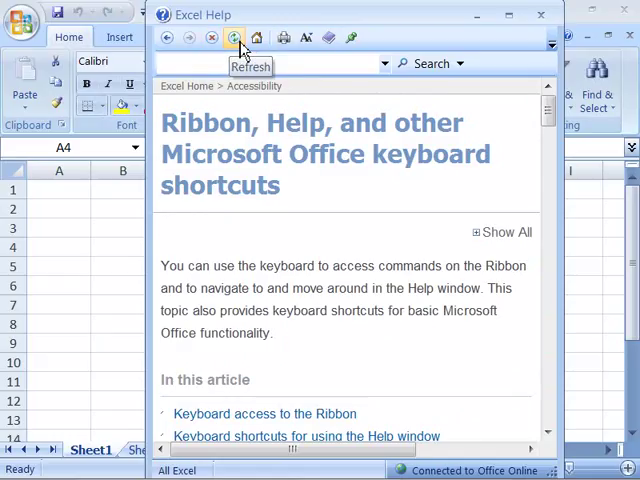
- Page back to the Help home, forward to the shortcuts article, then return to the Browse Excel Help home page
left_click(168, 36)
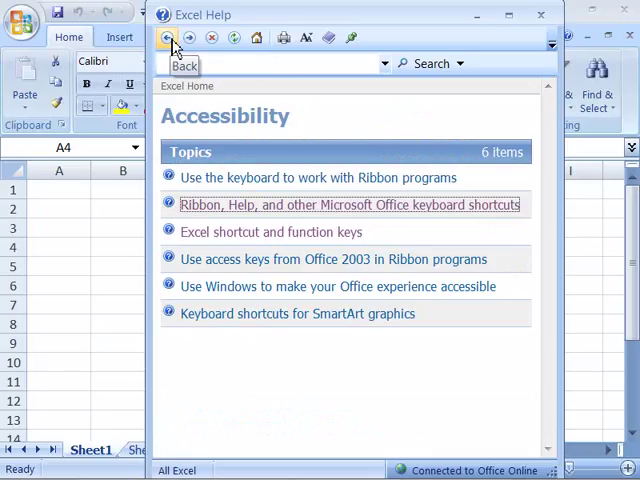
left_click(168, 36)
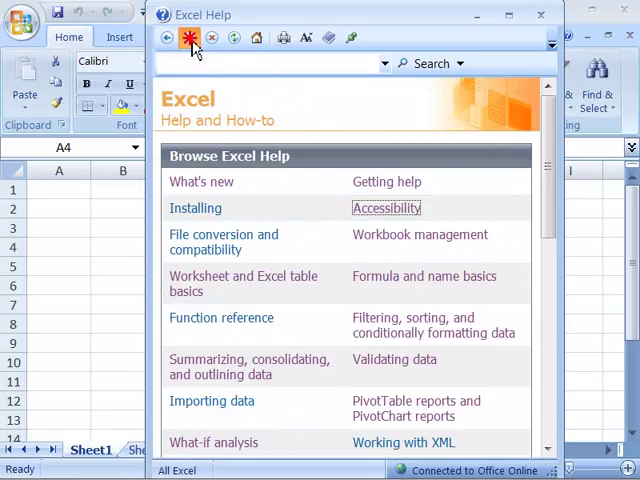
left_click(388, 208)
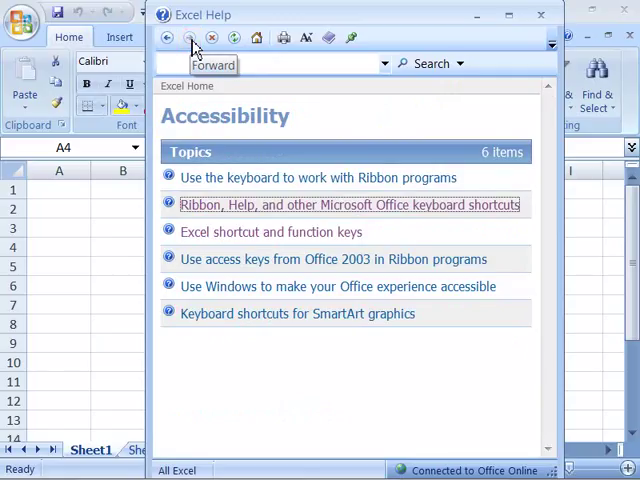
left_click(348, 204)
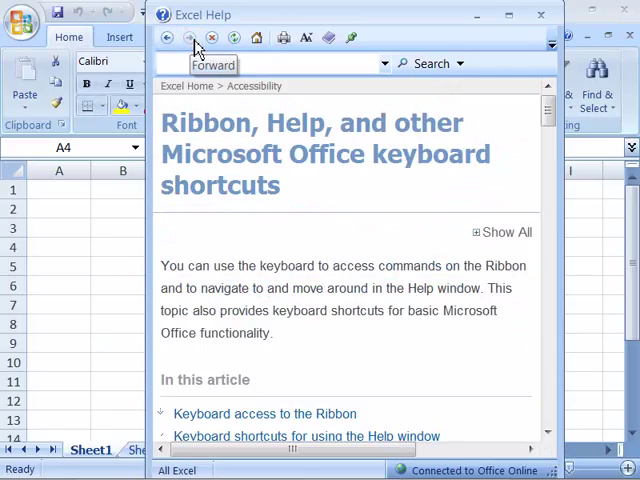
mouse_move(234, 38)
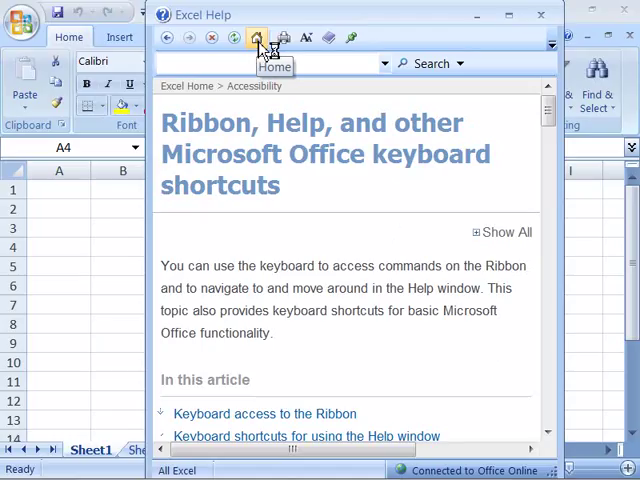
left_click(256, 36)
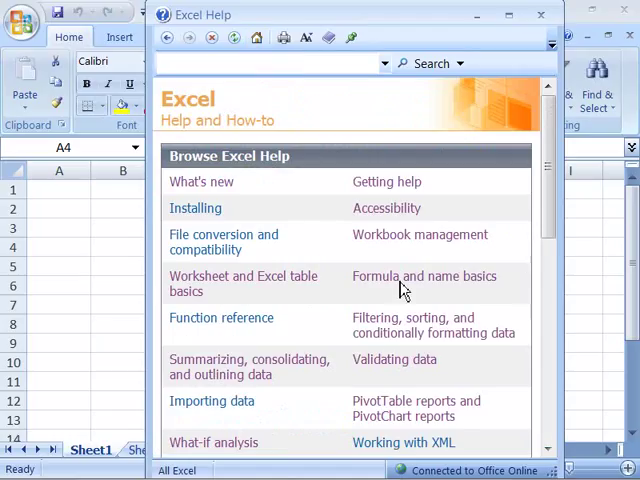
mouse_move(328, 36)
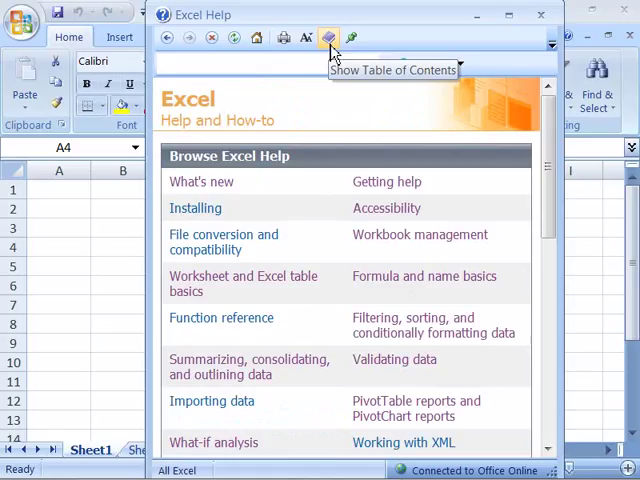
- Show the table of contents and open 'File formats that are supported in Excel' under File conversion and compatibility
left_click(328, 36)
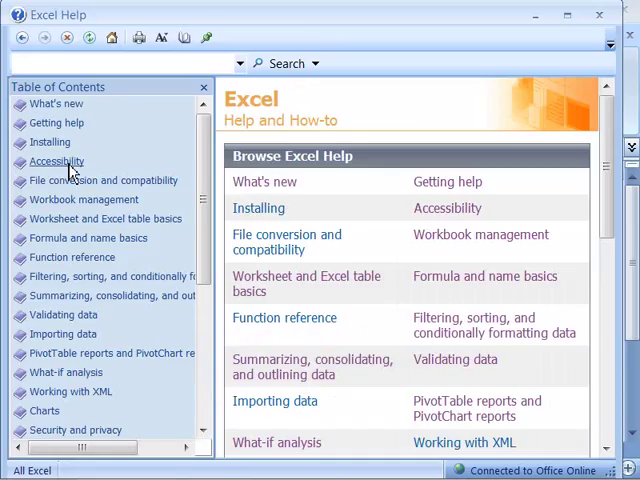
mouse_move(100, 180)
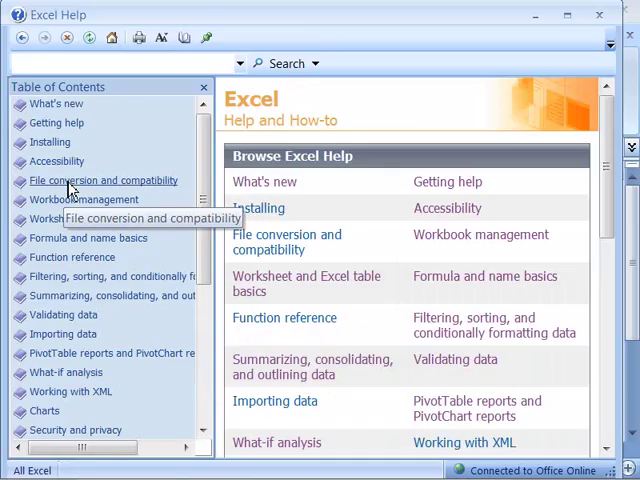
left_click(104, 180)
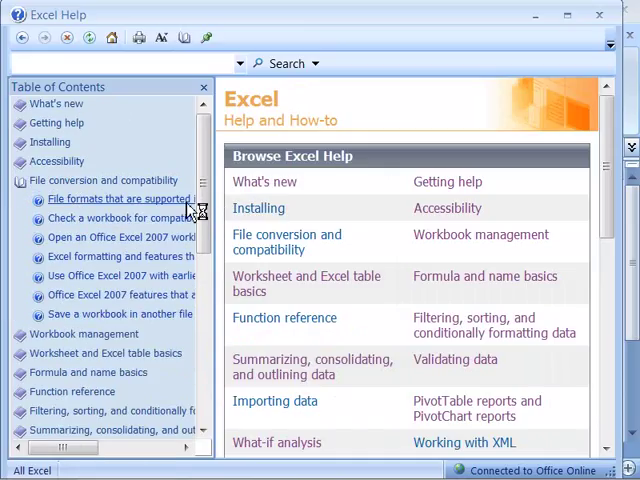
left_click(120, 198)
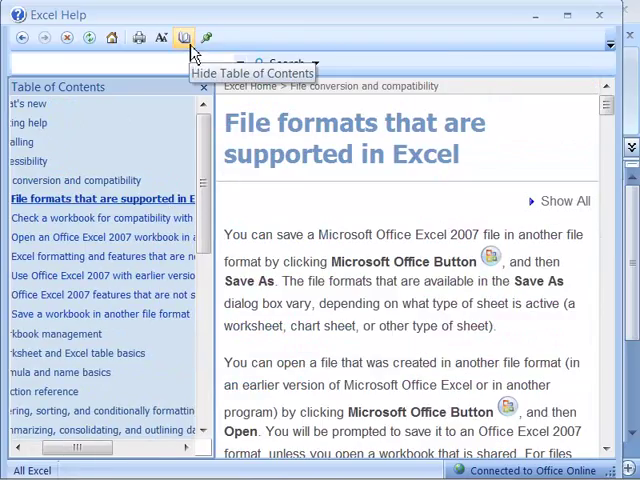
left_click(184, 38)
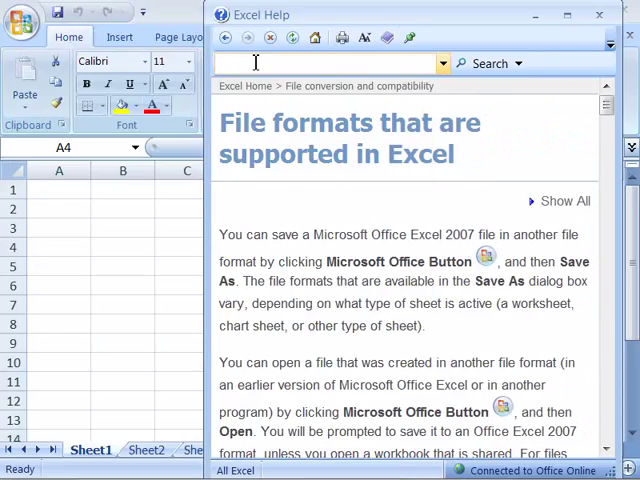
mouse_move(388, 36)
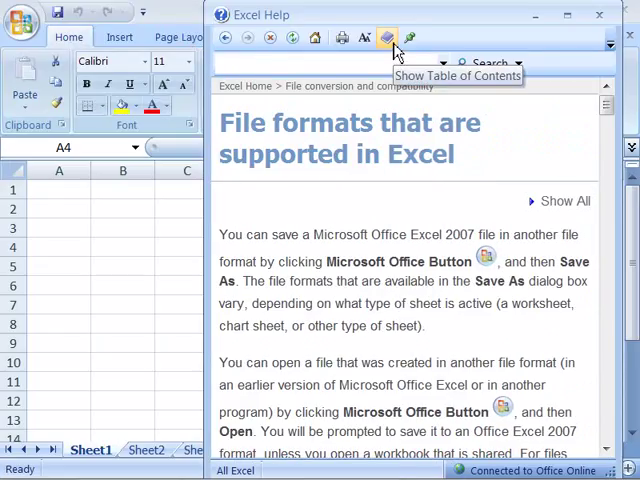
left_click(388, 36)
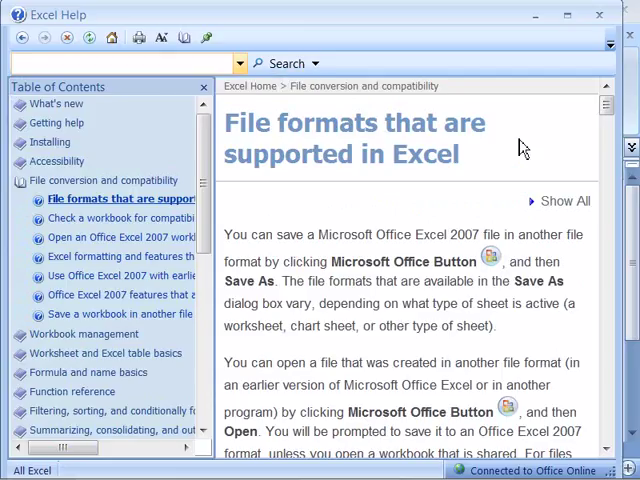
mouse_move(478, 208)
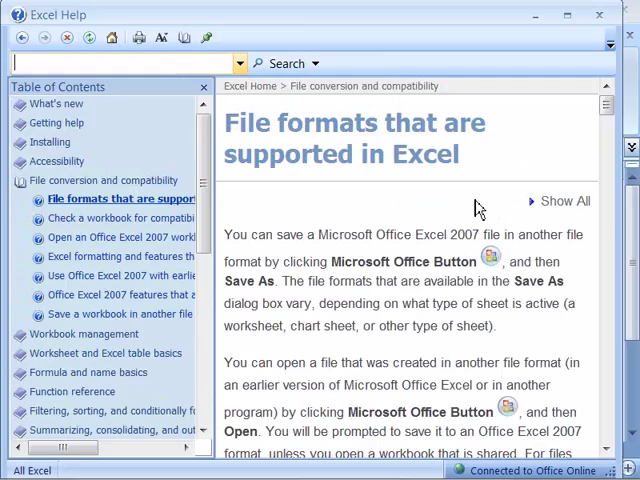
- Search Excel Help for 'Look up' to list results 1–25 of 100
type("Look up")
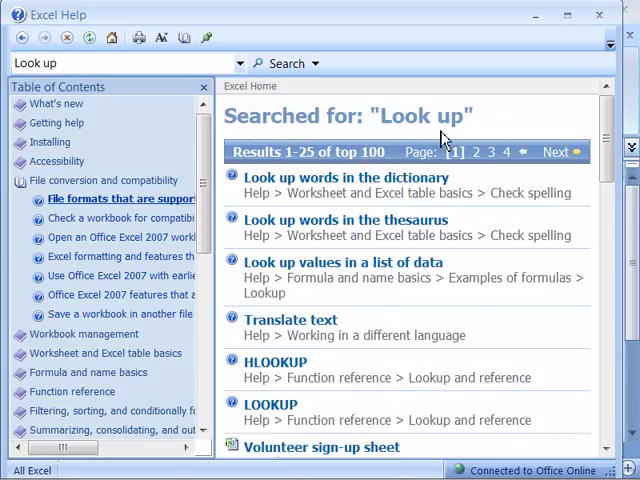
mouse_move(520, 132)
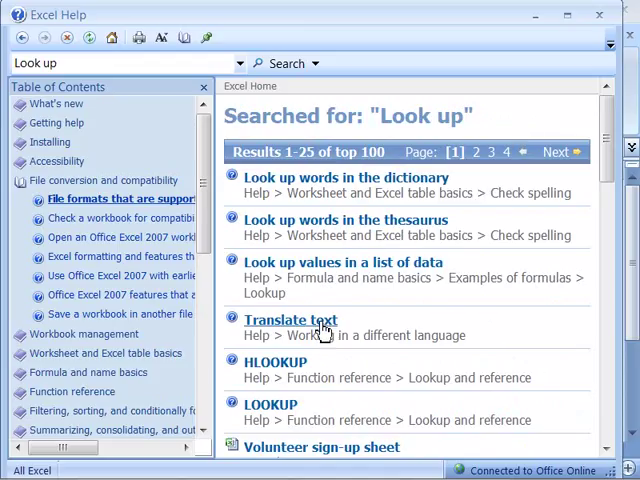
mouse_move(288, 64)
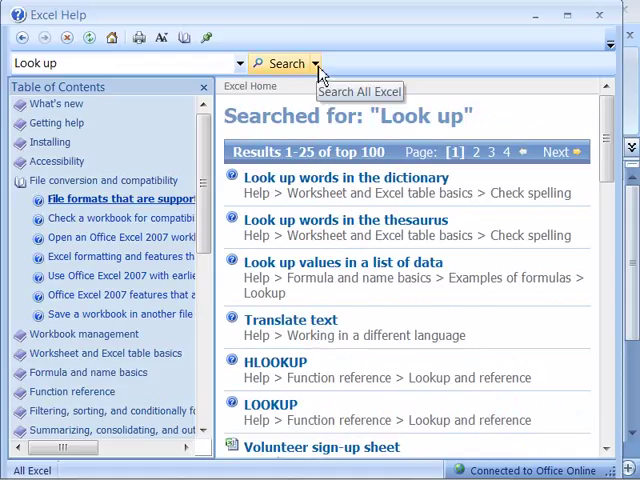
left_click(316, 64)
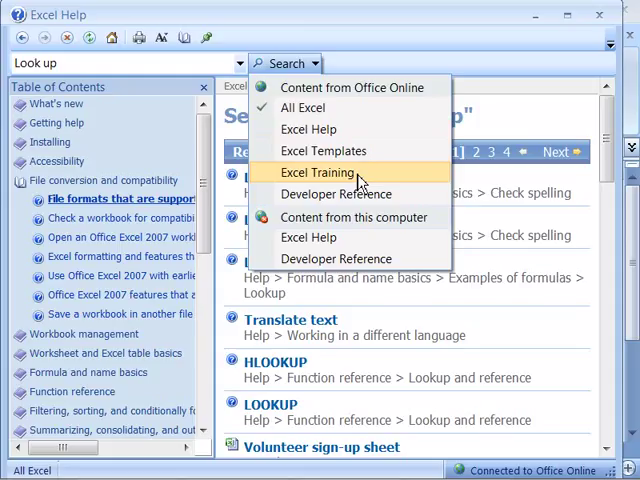
mouse_move(370, 230)
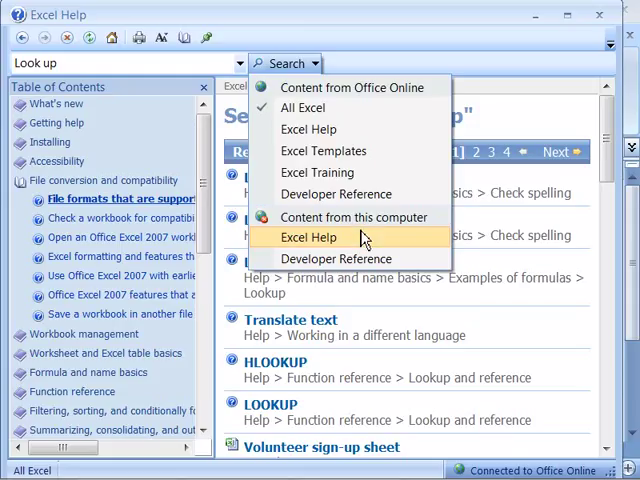
mouse_move(356, 216)
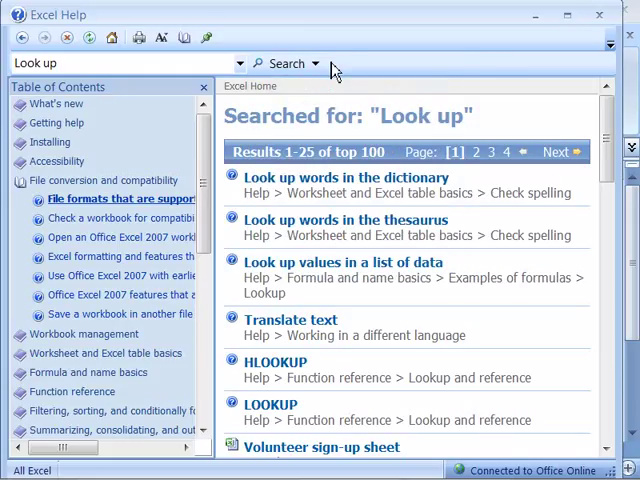
mouse_move(352, 72)
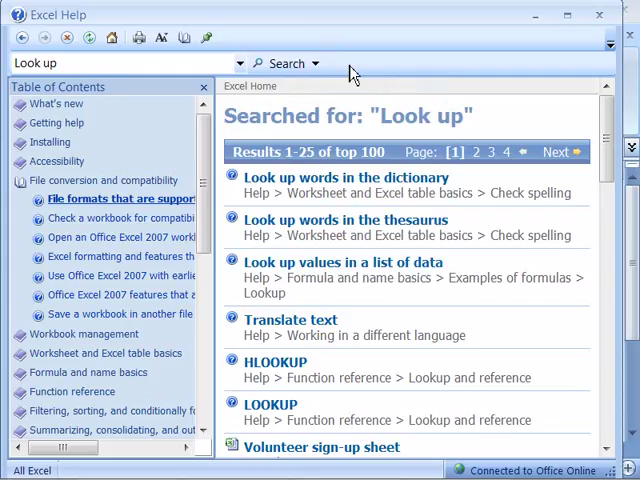
mouse_move(508, 392)
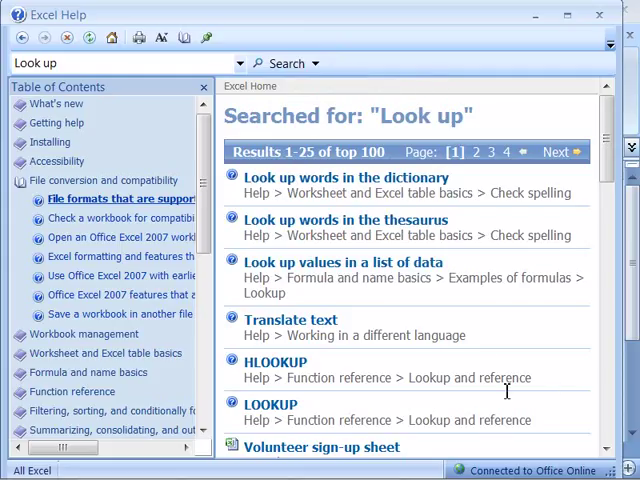